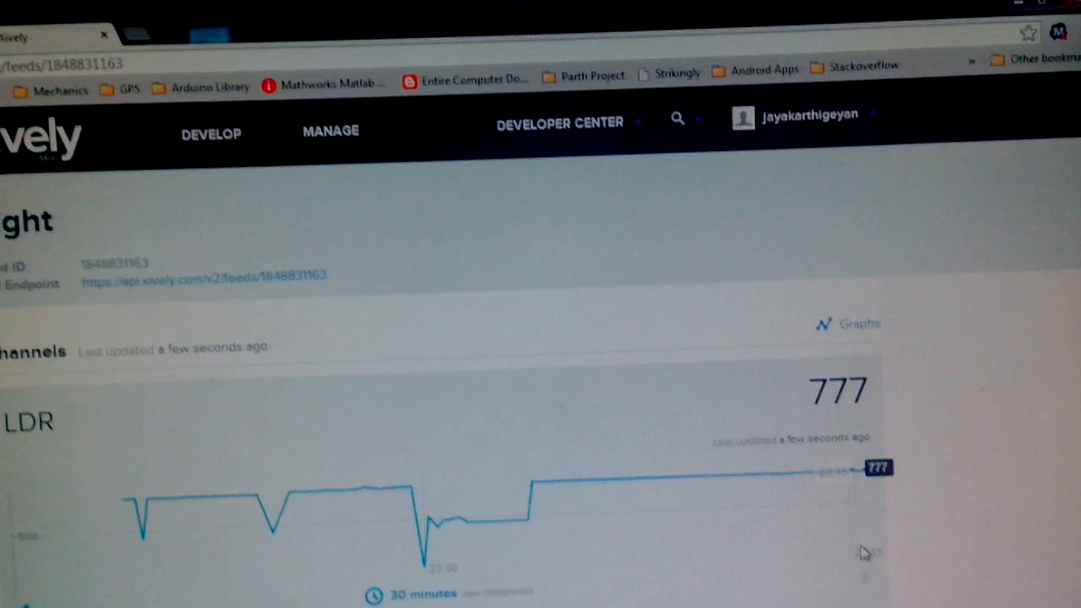
Narrow the LDR channel graph's time range to the last 5 minutes.
{"action": "scroll", "scroll_direction": "down", "scroll_amount": 3}
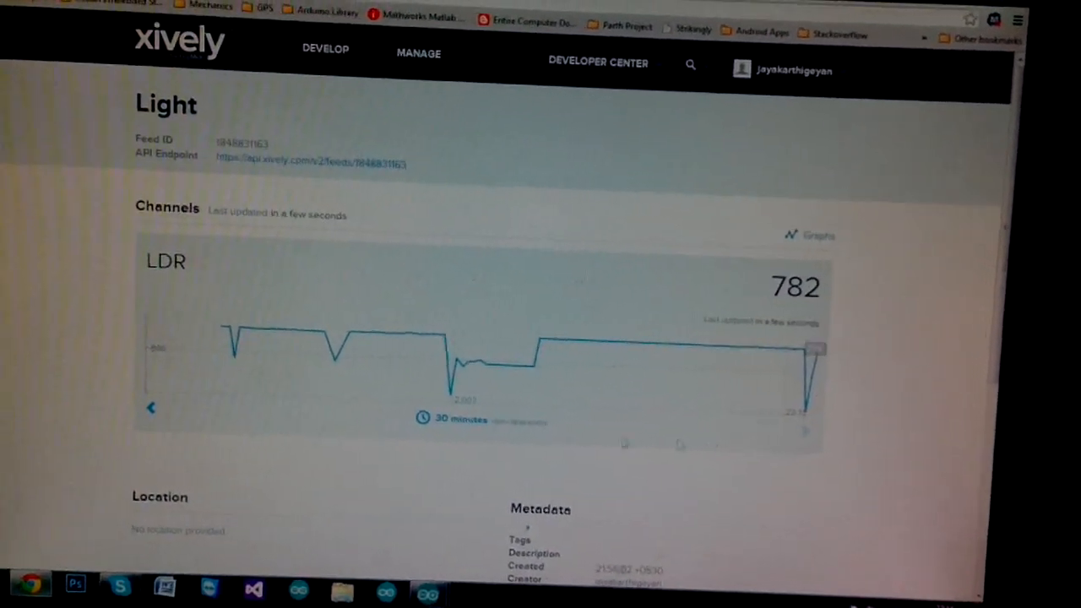
{"action": "left_click", "coordinate": [456, 419]}
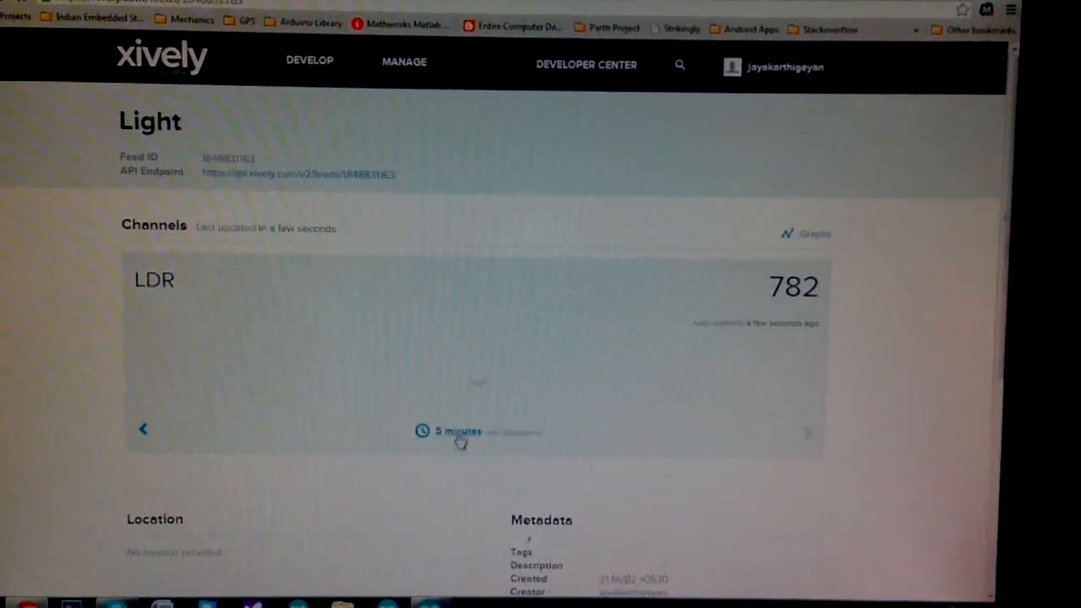